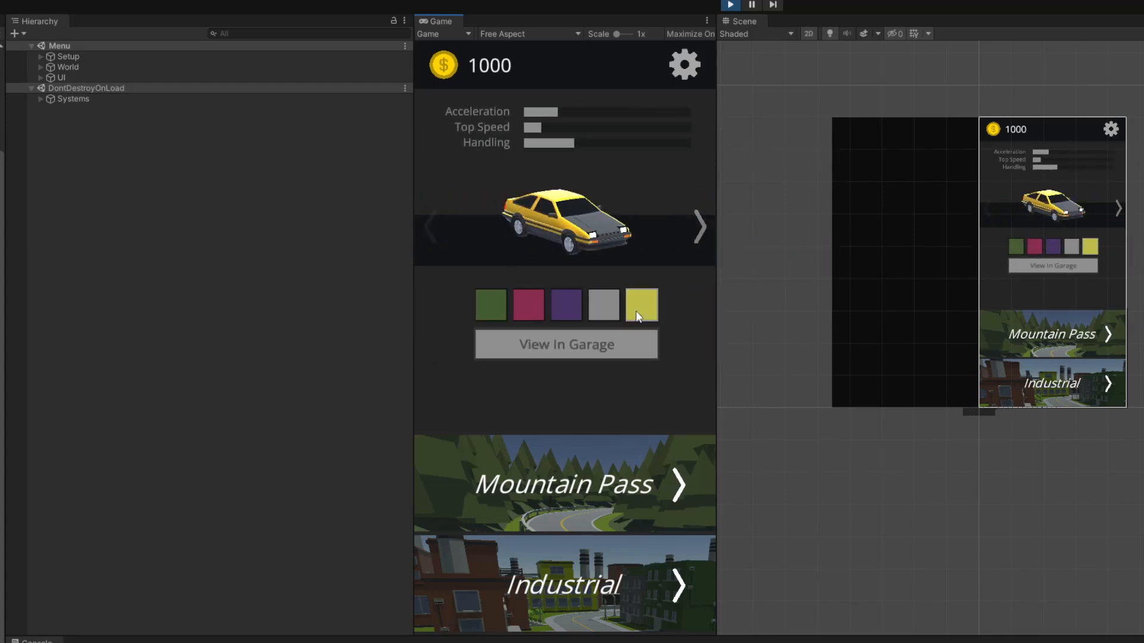
# Step: Run the rebuilt single-page menu showing 2000 coins, stat bars and the $550 locked car
pyautogui.click(565, 343)
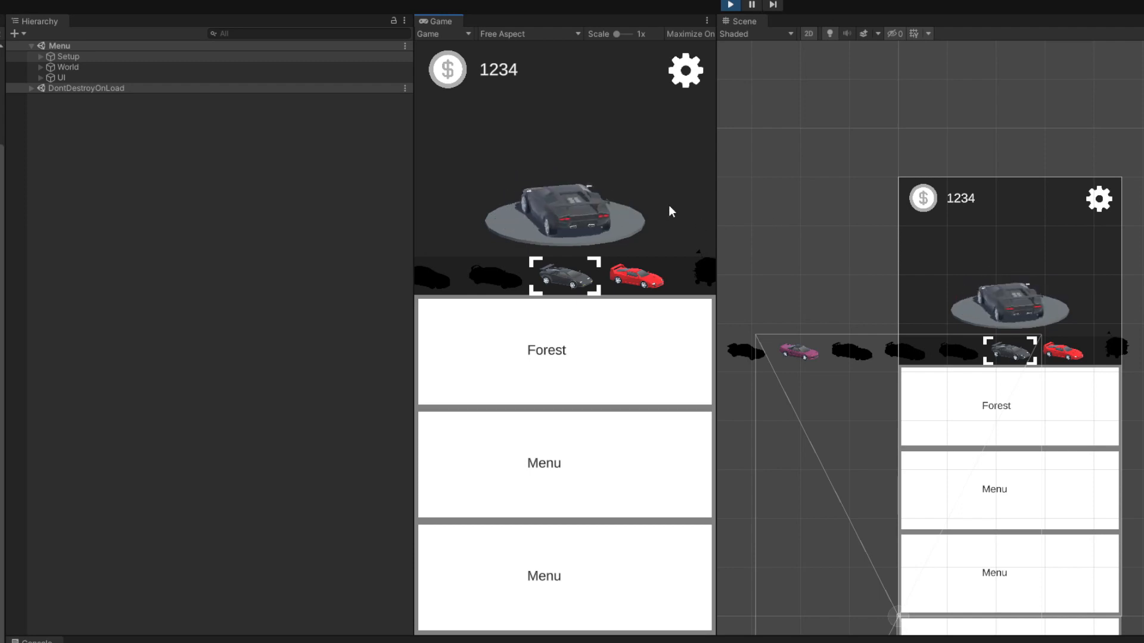
pyautogui.click(564, 275)
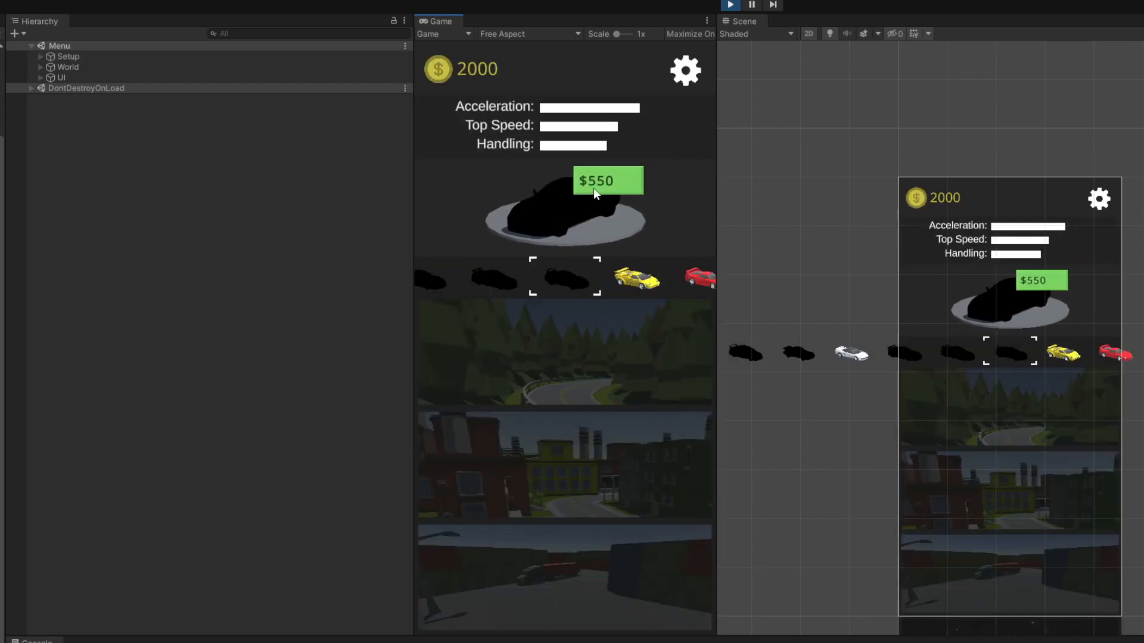
# Step: Buy the $550 locked car, unlocking the blue car and dropping coins to 450
pyautogui.click(608, 180)
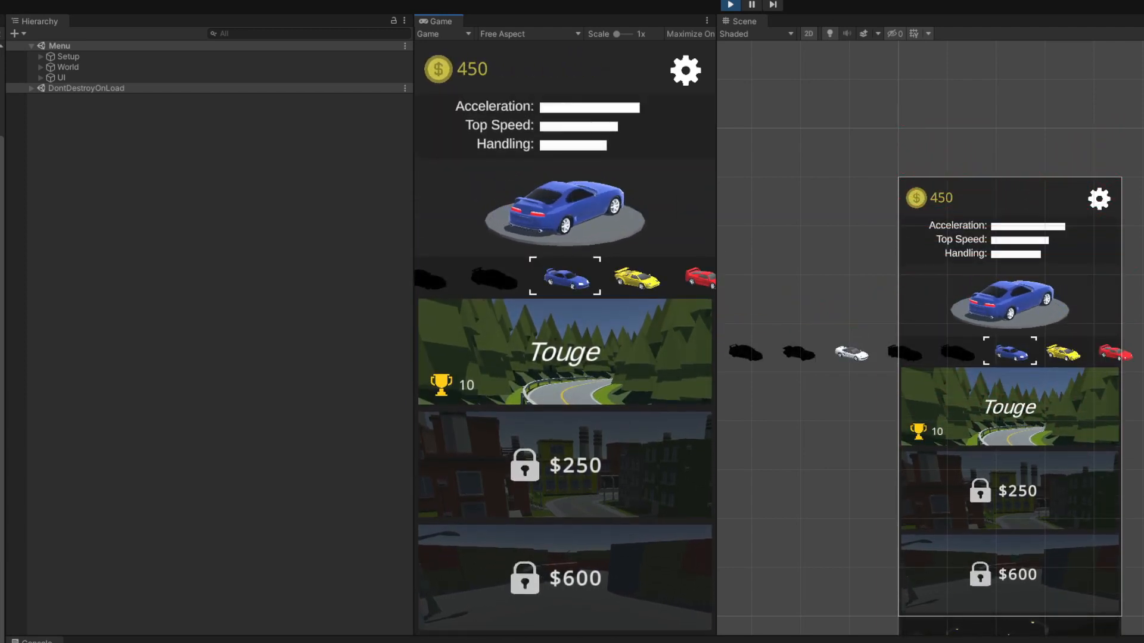
pyautogui.click(634, 277)
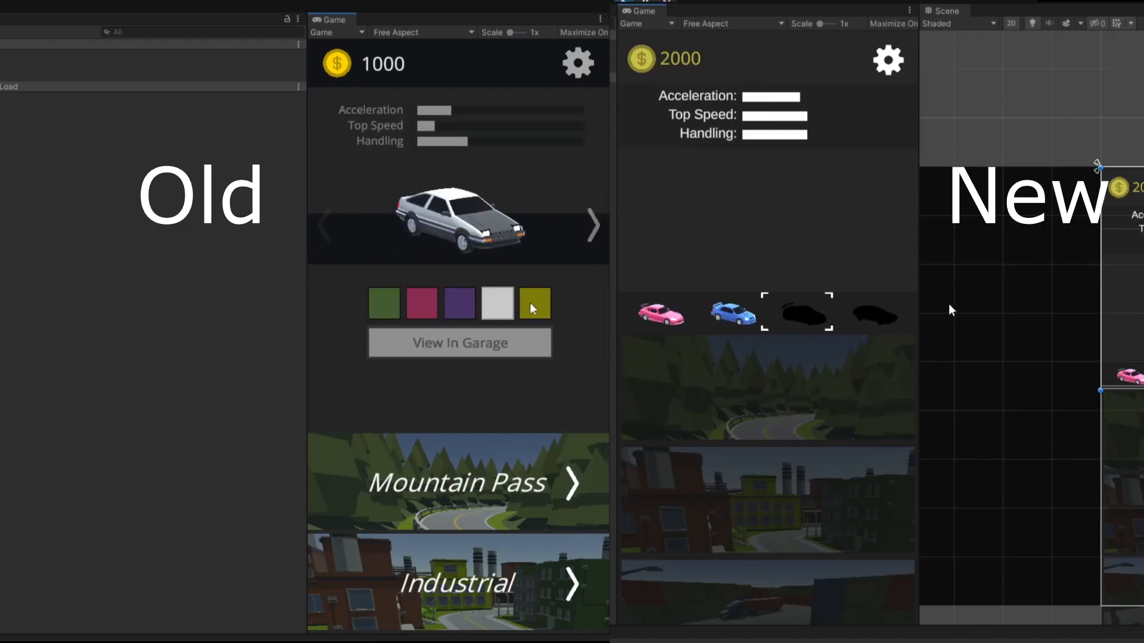
# Step: Open the old menu's full 17-car collection grid beside the new menu
pyautogui.click(459, 343)
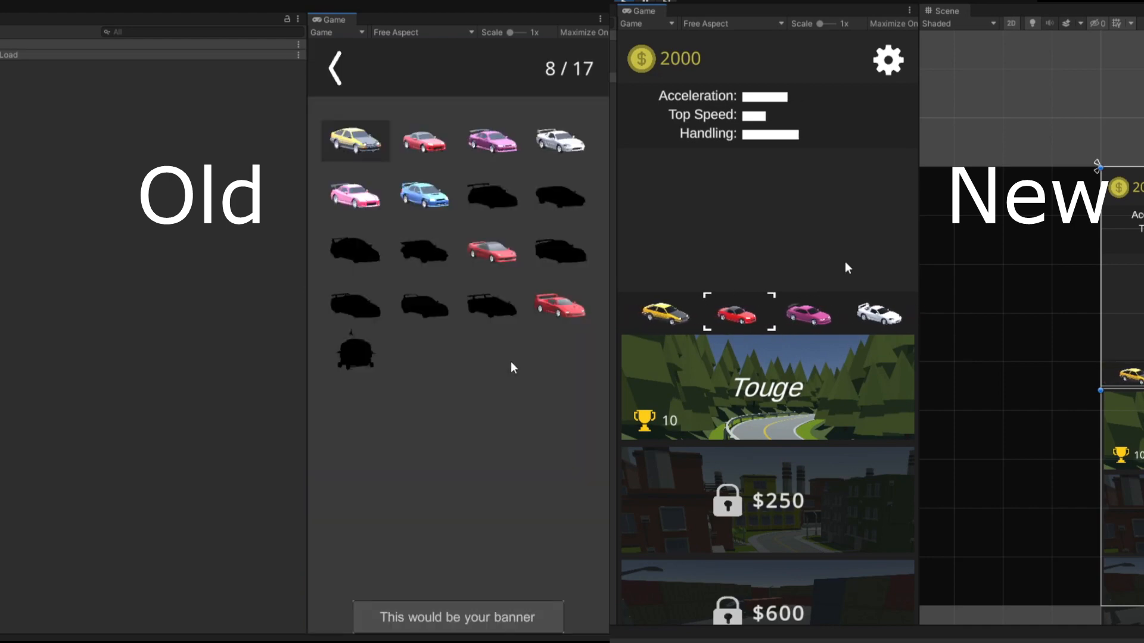